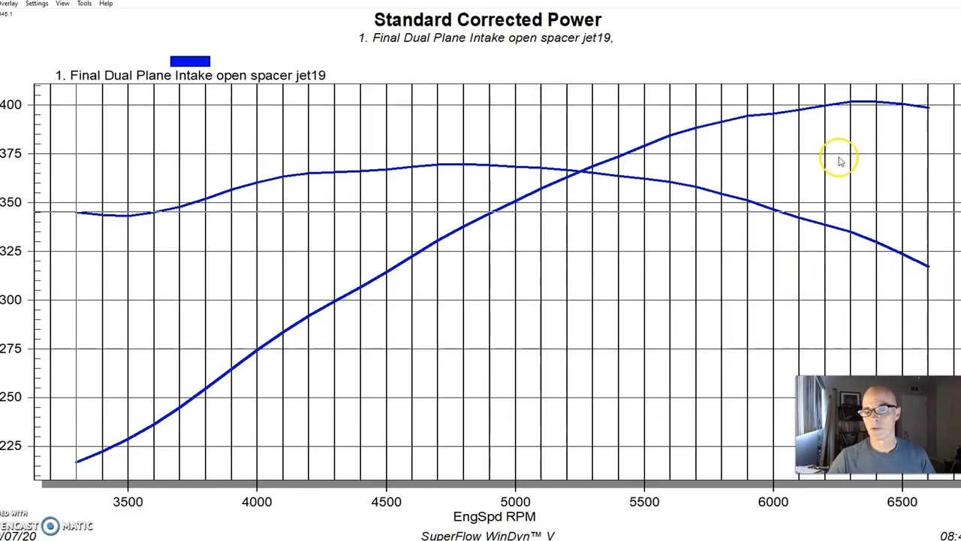
pyautogui.moveTo(853, 106)
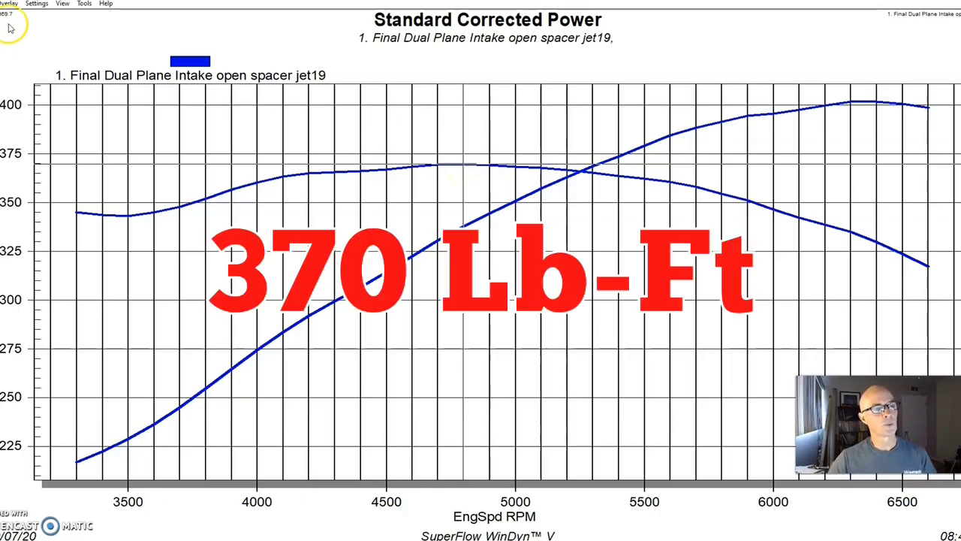
# Add the Final Dual Plane Intake jet15 run as an overlay on the jet19 curves.
pyautogui.click(9, 3)
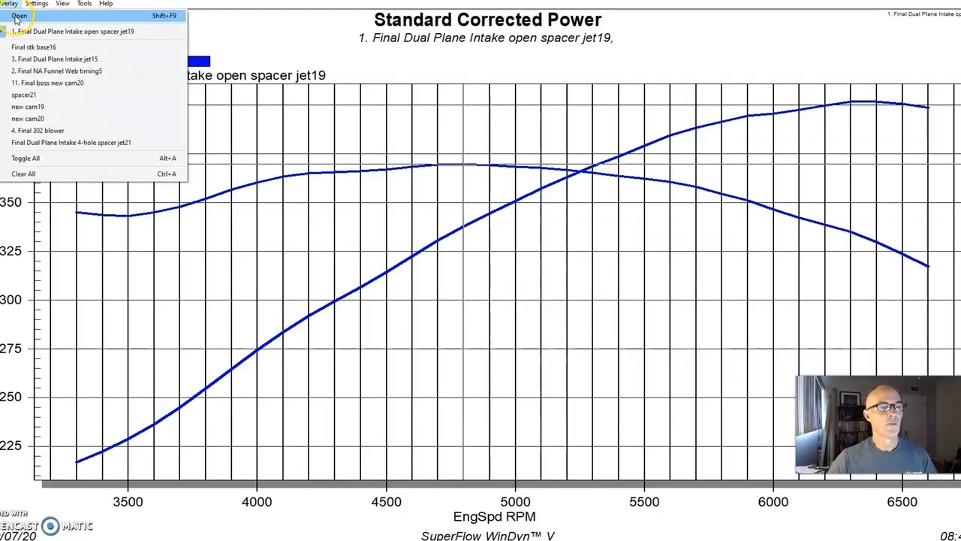
pyautogui.click(18, 15)
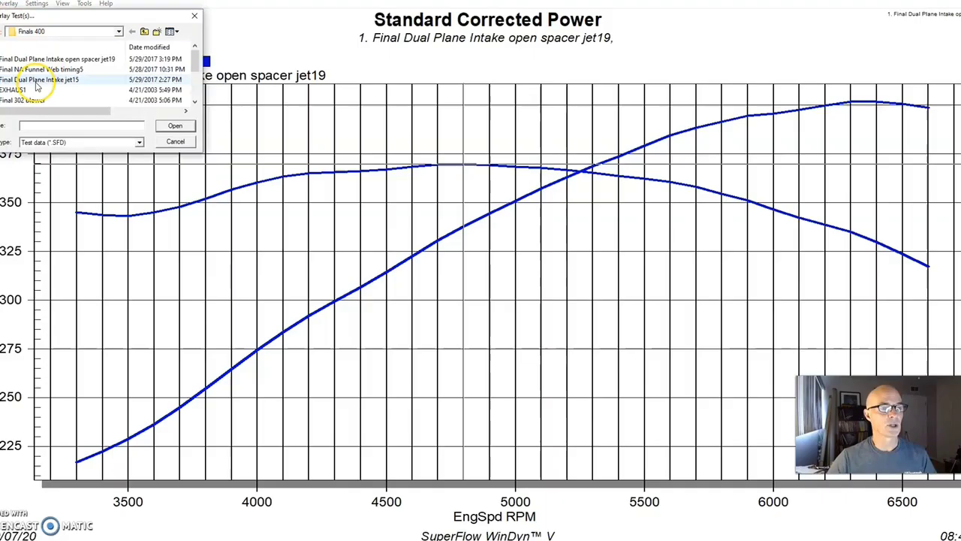
pyautogui.click(39, 79)
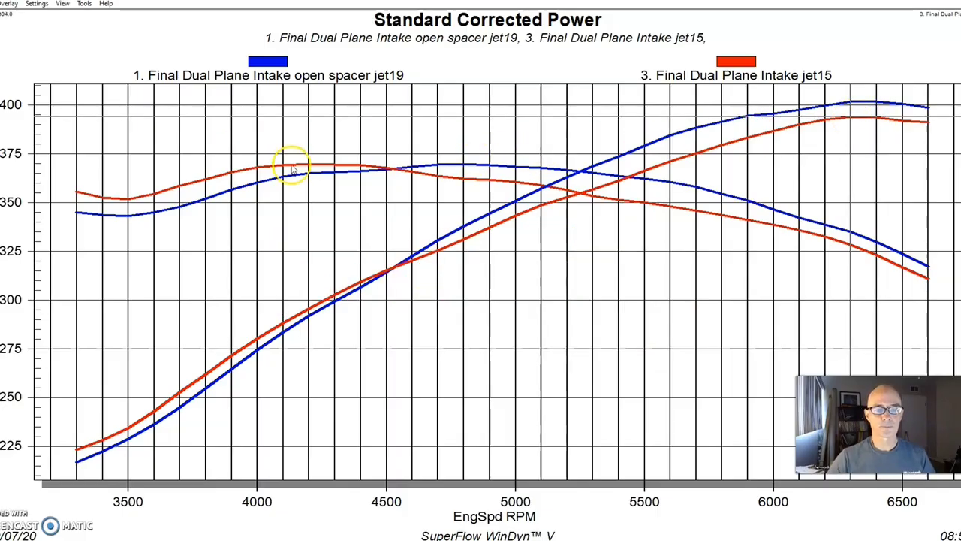
pyautogui.moveTo(306, 165)
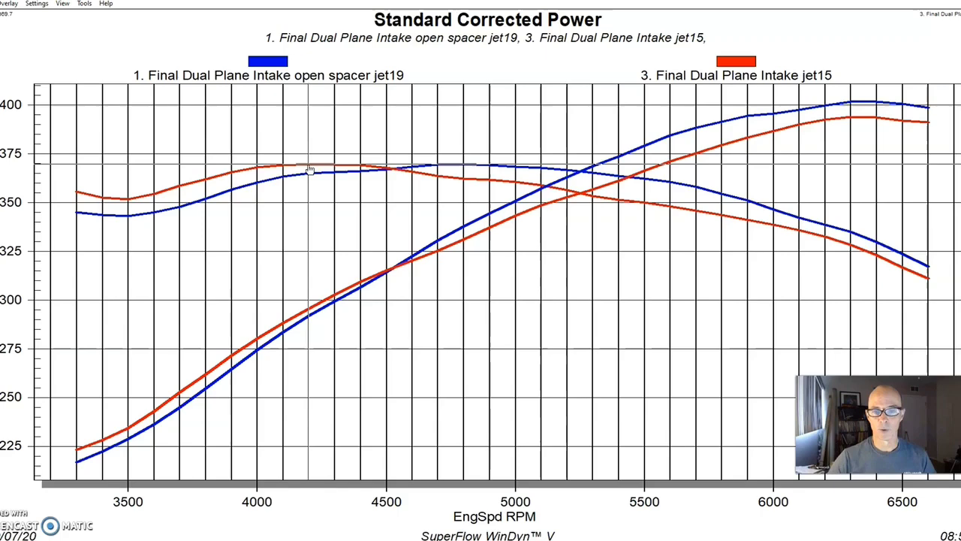
pyautogui.moveTo(493, 168)
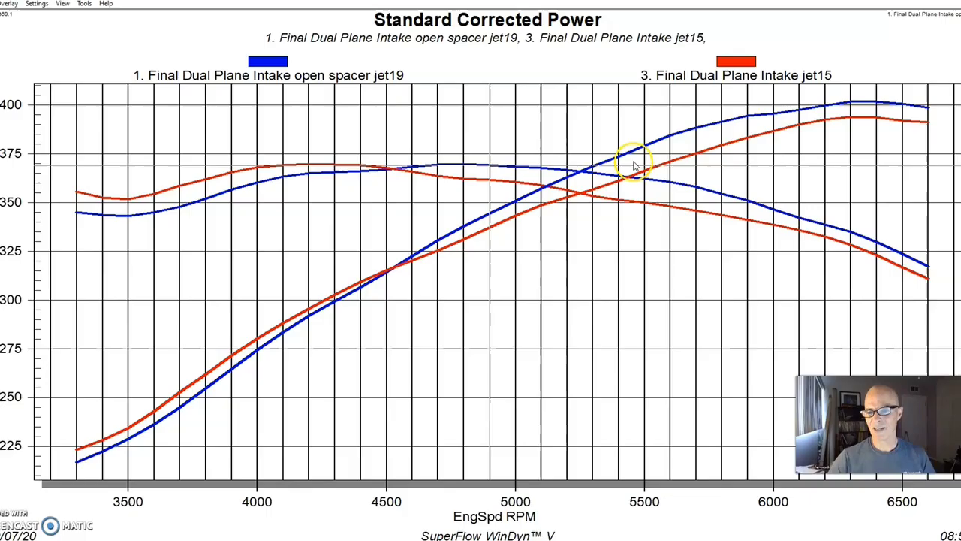
pyautogui.moveTo(694, 163)
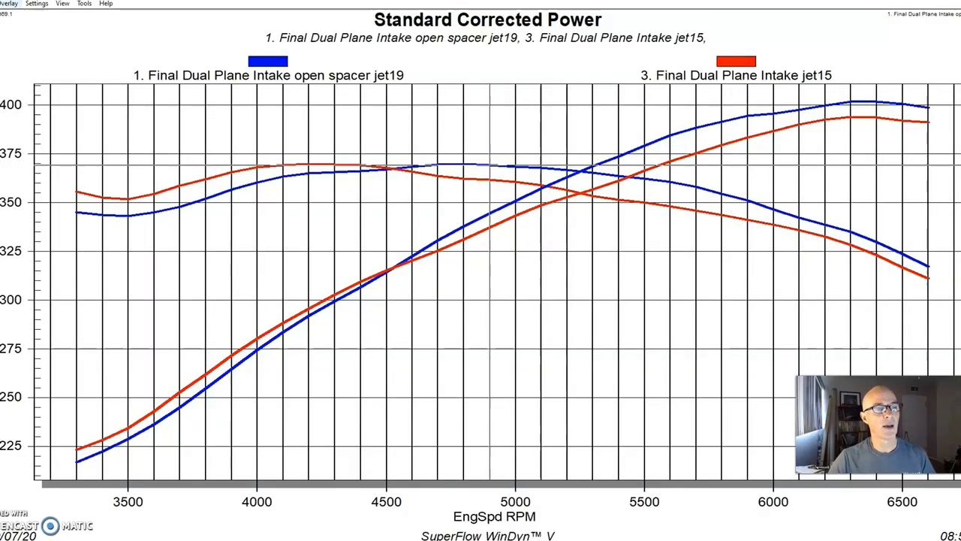
# Add the Final NA Funnel Web timing5 run as a third overlaid curve set.
pyautogui.click(9, 5)
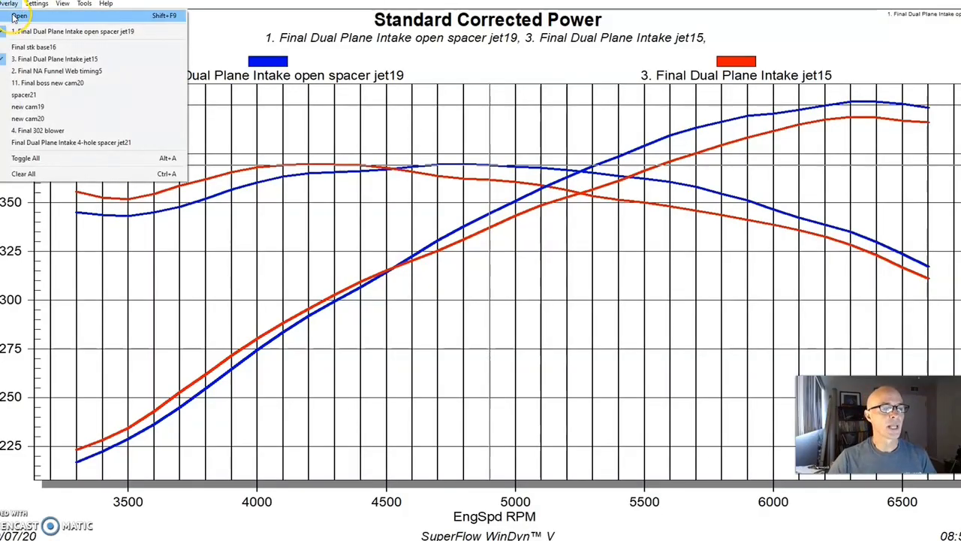
pyautogui.click(20, 15)
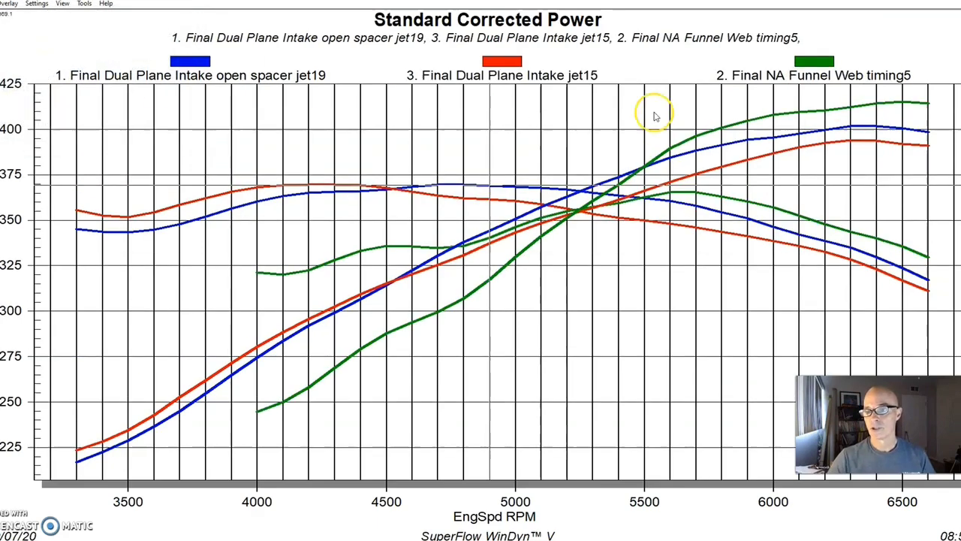
pyautogui.moveTo(904, 105)
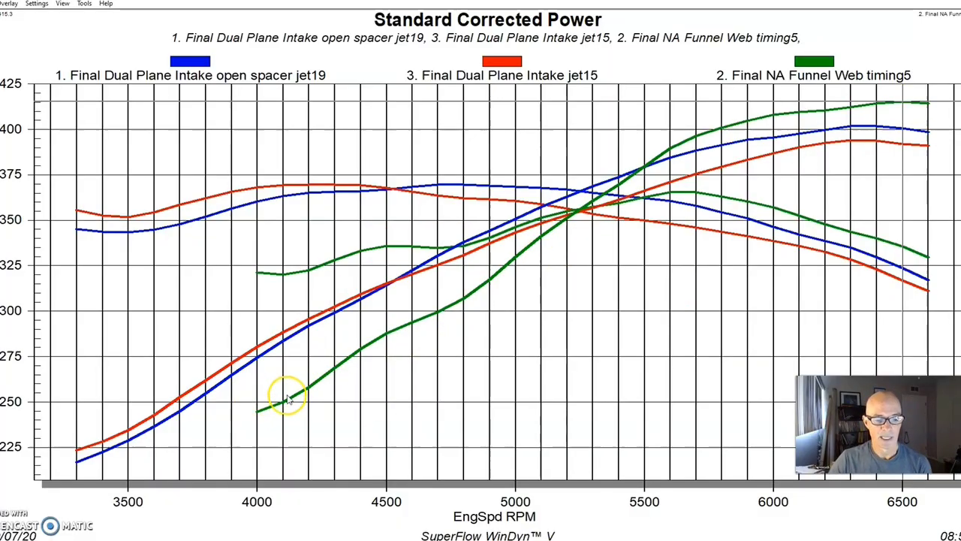
pyautogui.moveTo(589, 237)
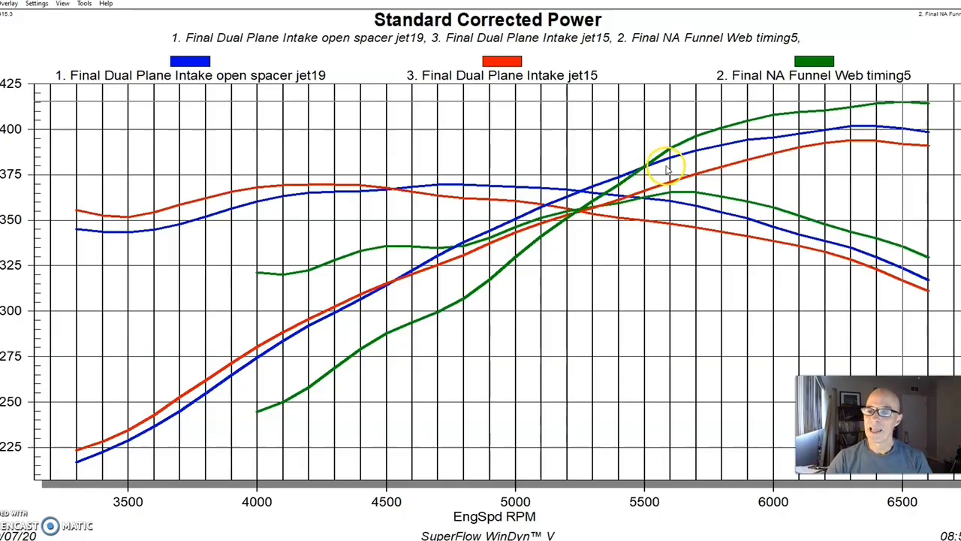
pyautogui.moveTo(648, 168)
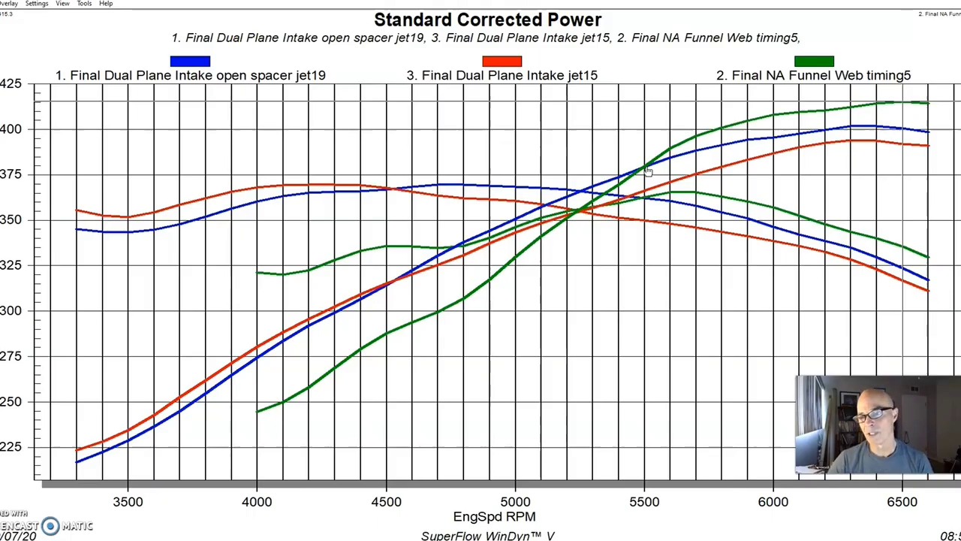
pyautogui.moveTo(894, 128)
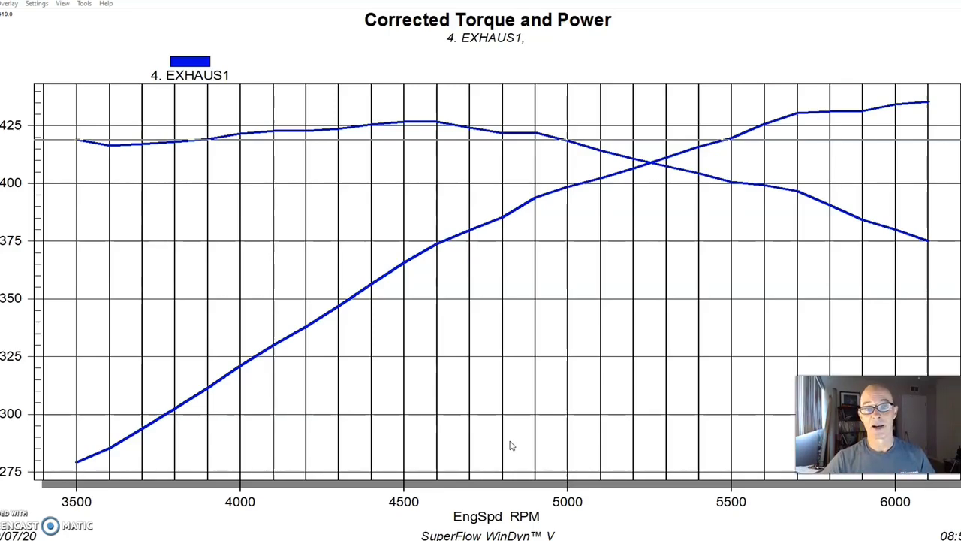
pyautogui.moveTo(647, 160)
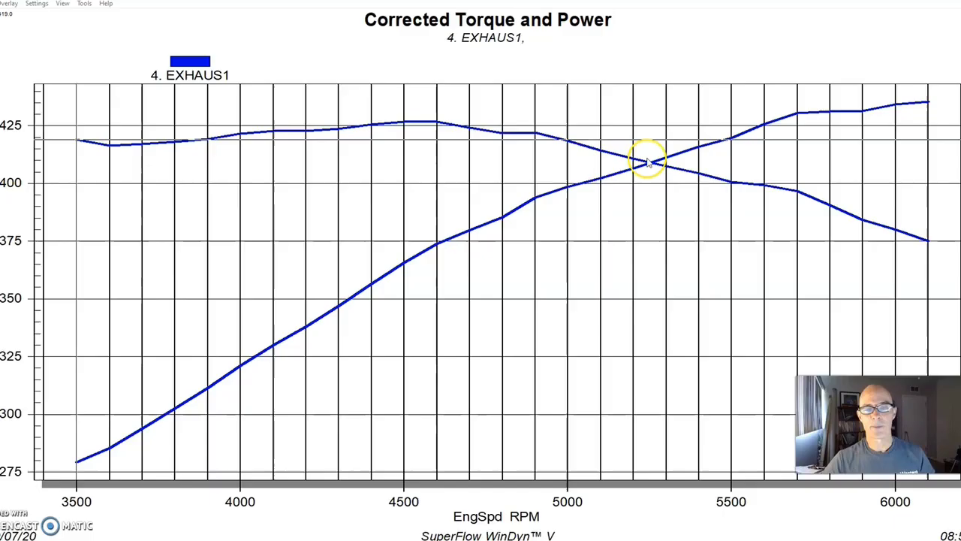
pyautogui.moveTo(928, 106)
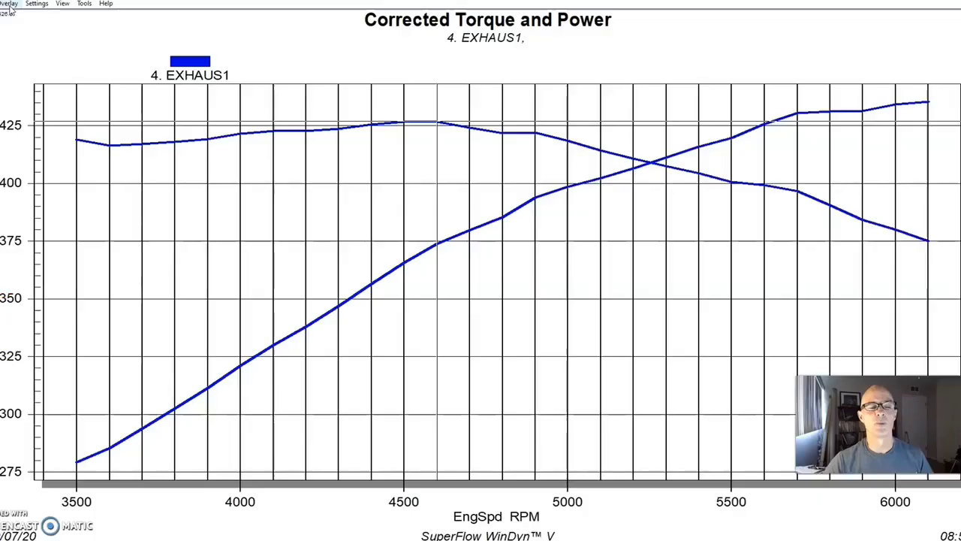
# Load the Fast Cast final6 run from the Finals 400 folder in place of EXHAUS1.
pyautogui.click(9, 3)
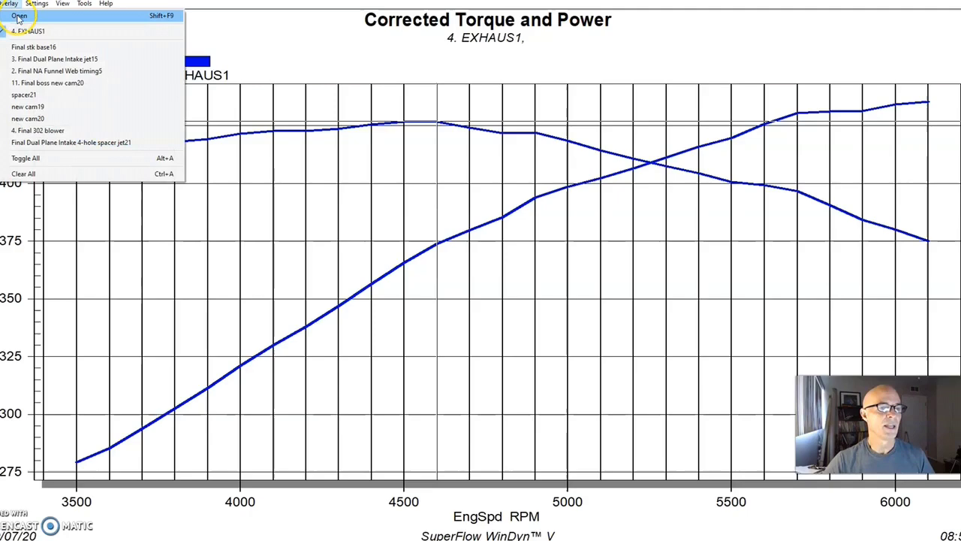
pyautogui.click(19, 15)
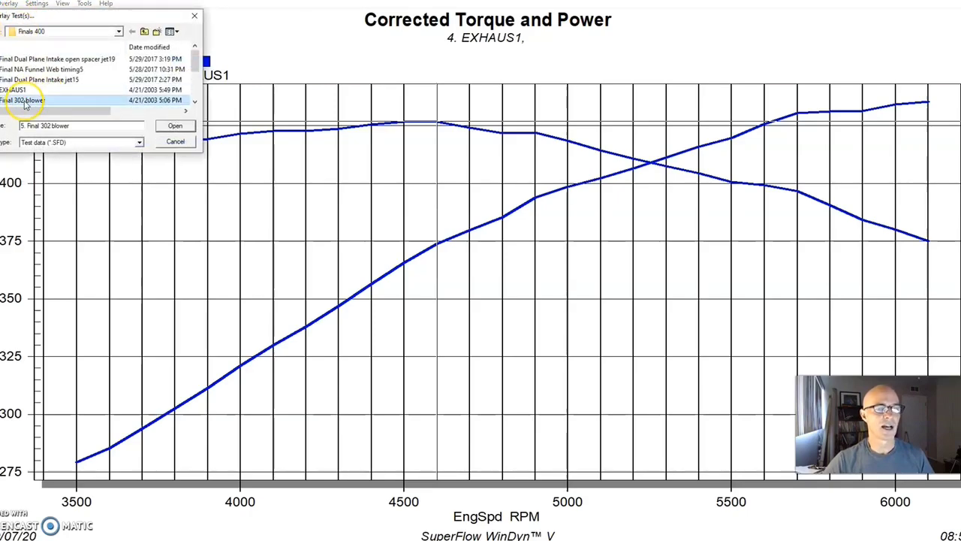
pyautogui.click(174, 126)
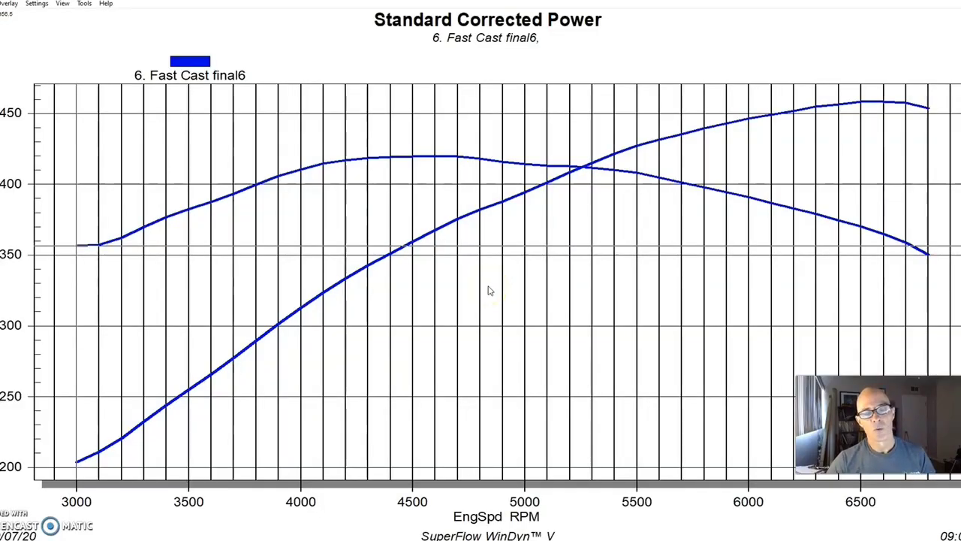
pyautogui.click(8, 3)
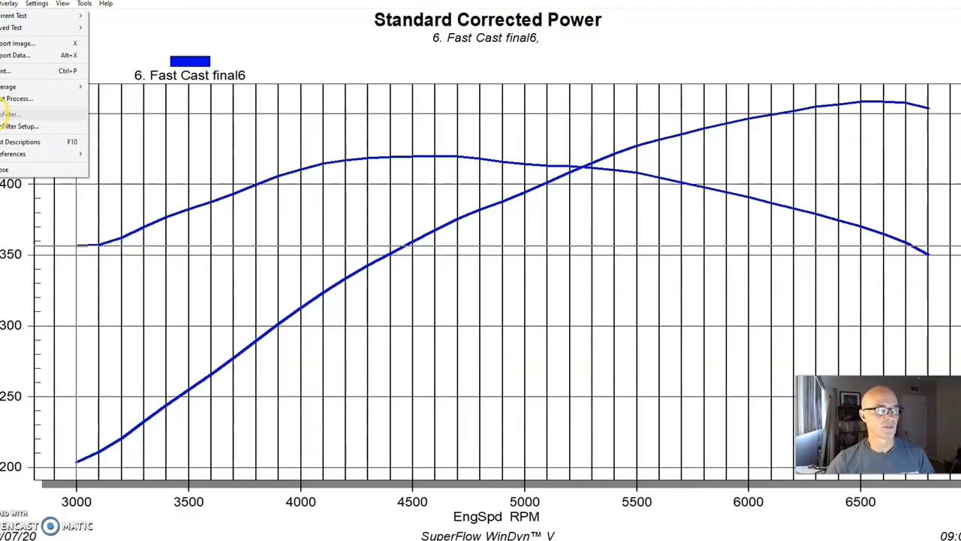
pyautogui.click(21, 141)
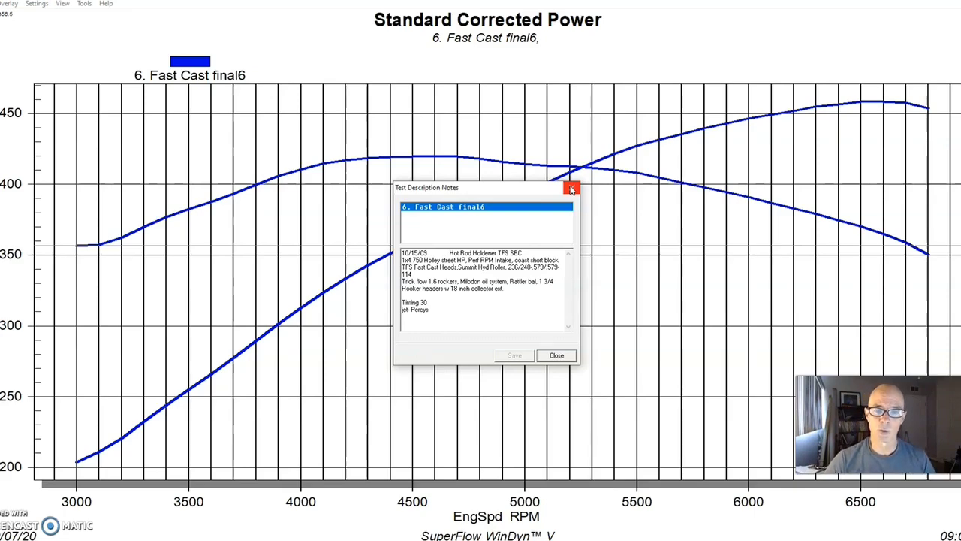
pyautogui.click(570, 188)
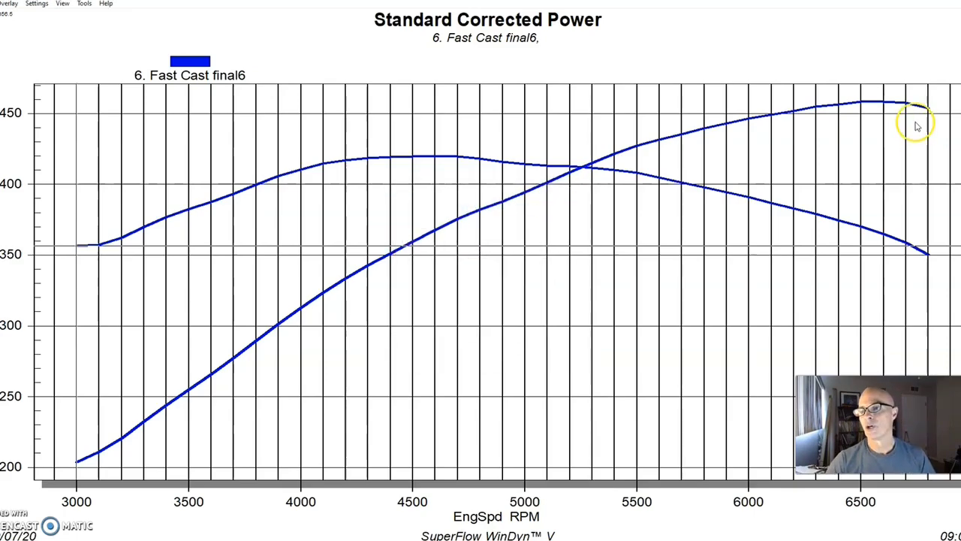
pyautogui.moveTo(883, 105)
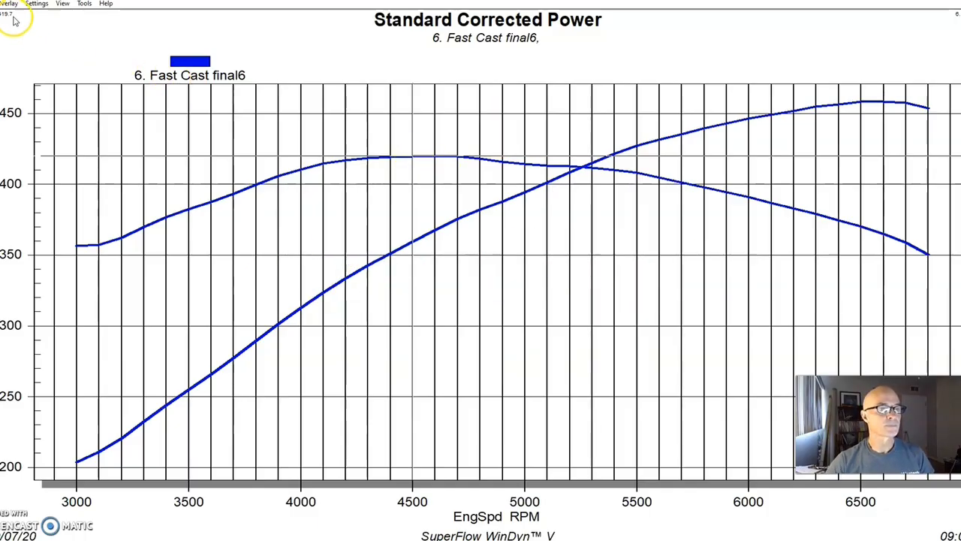
pyautogui.click(9, 3)
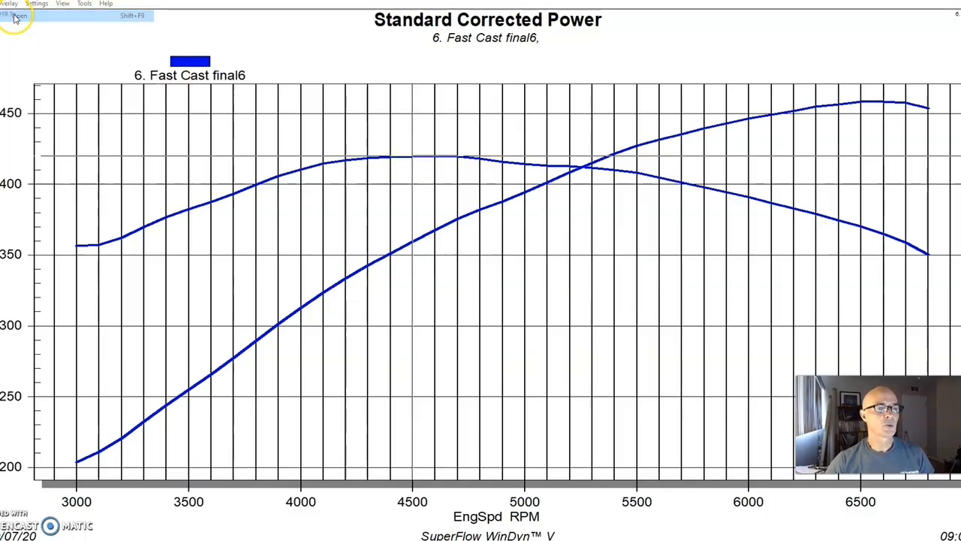
# Load the Final stock 351W run from the Finals 400 folder in place of Fast Cast final6.
pyautogui.click(18, 15)
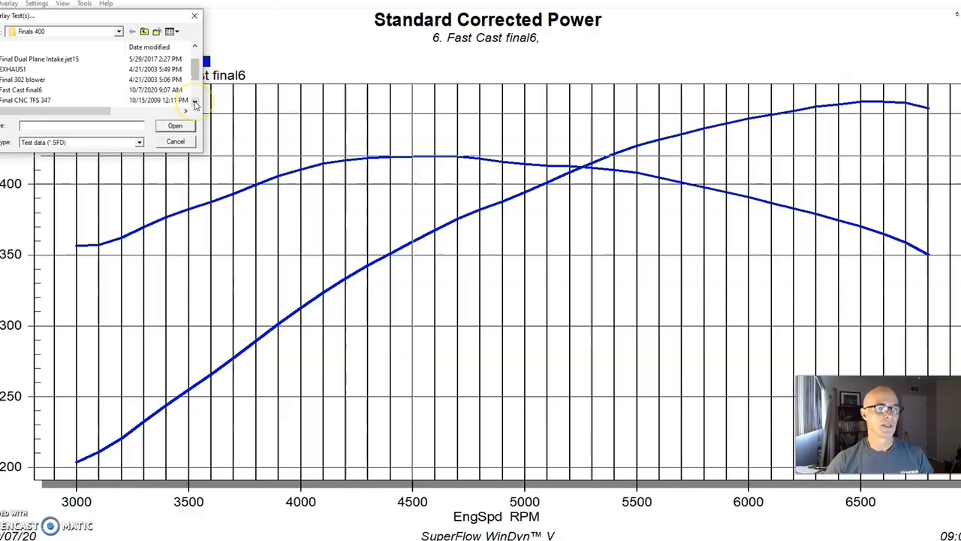
pyautogui.click(174, 127)
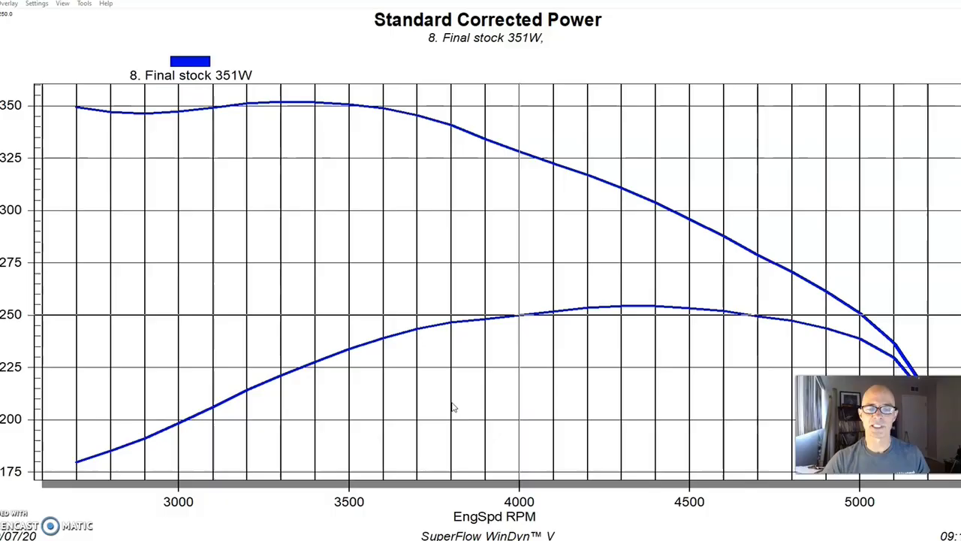
pyautogui.click(466, 397)
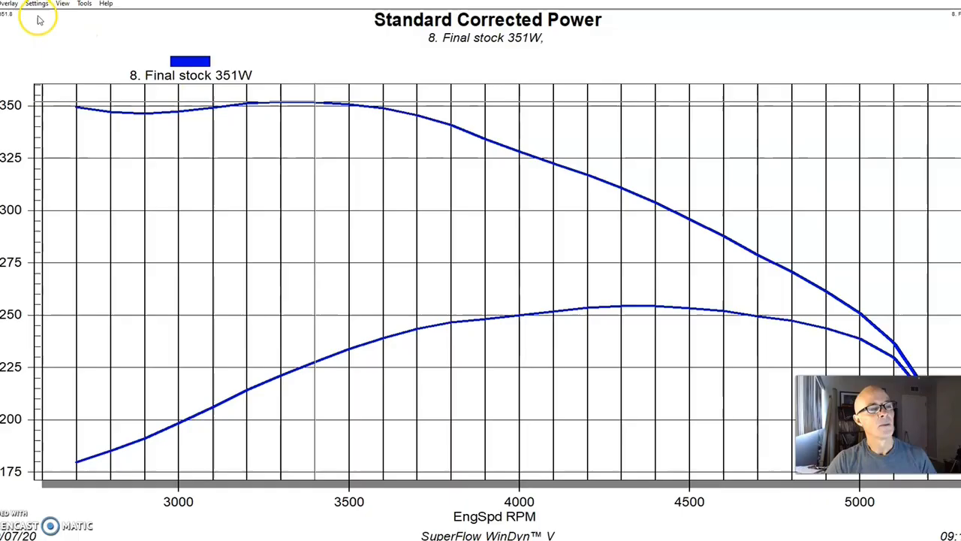
pyautogui.click(8, 3)
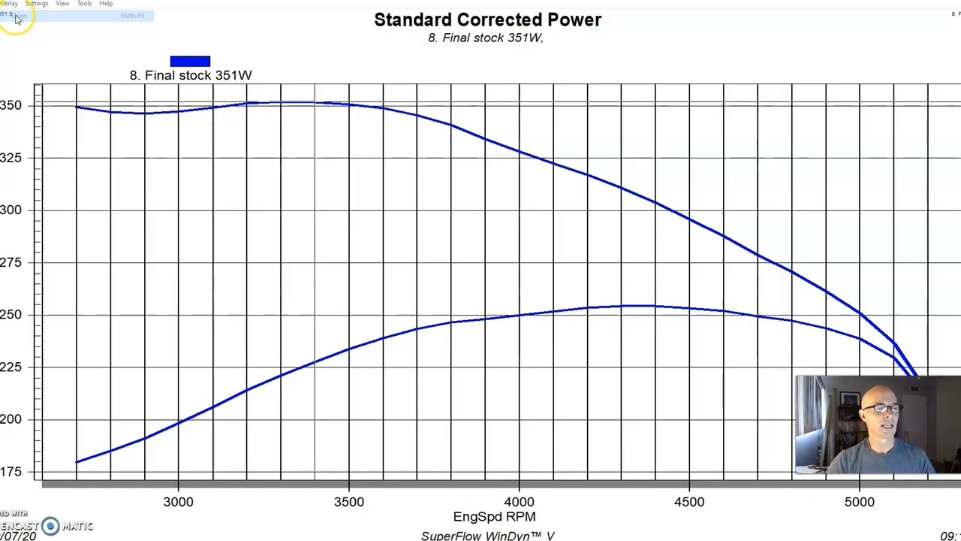
# Overlay the Final Modified 351W edel run and bring up its Test Description Notes.
pyautogui.click(16, 15)
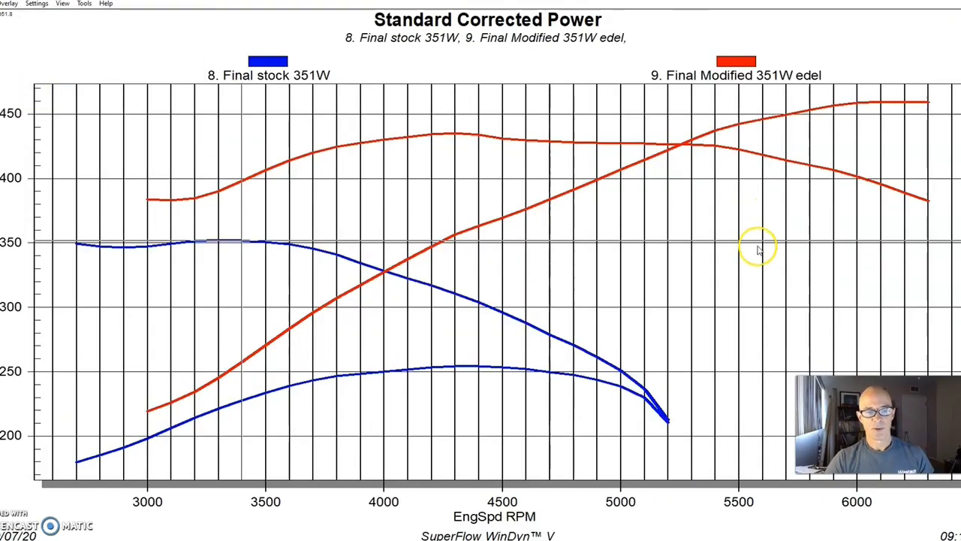
pyautogui.moveTo(913, 105)
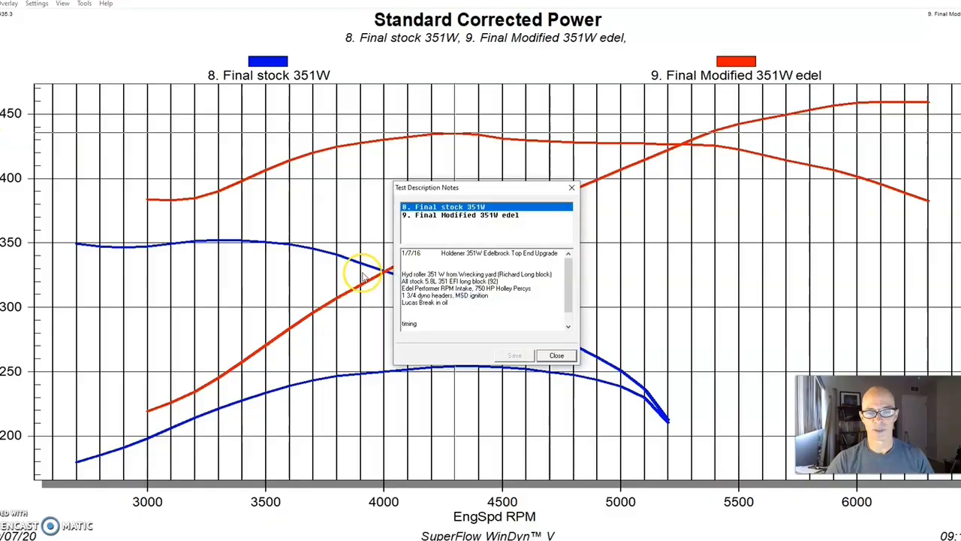
pyautogui.click(459, 215)
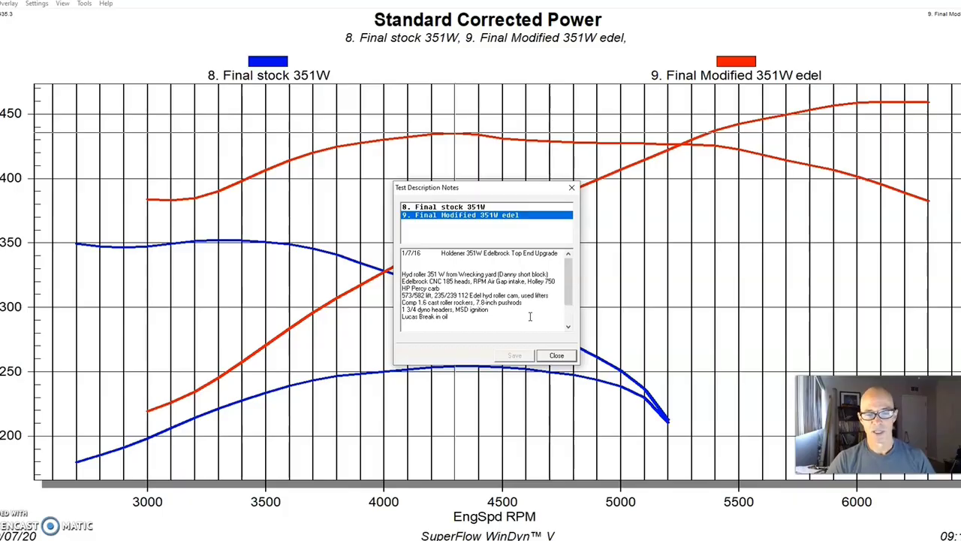
# Close the Test Description Notes, leaving the stock and modified 351W curves overlaid.
pyautogui.click(556, 355)
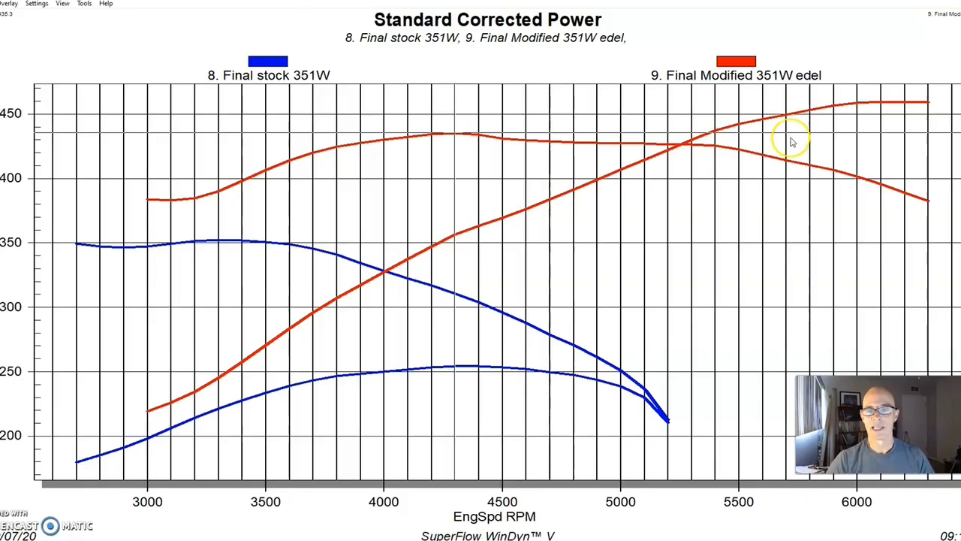
pyautogui.moveTo(886, 119)
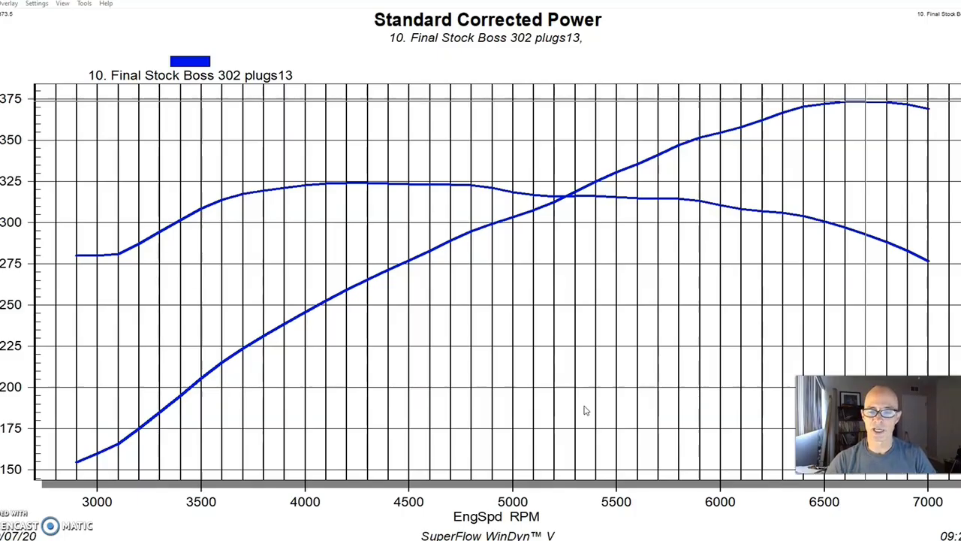
pyautogui.moveTo(739, 314)
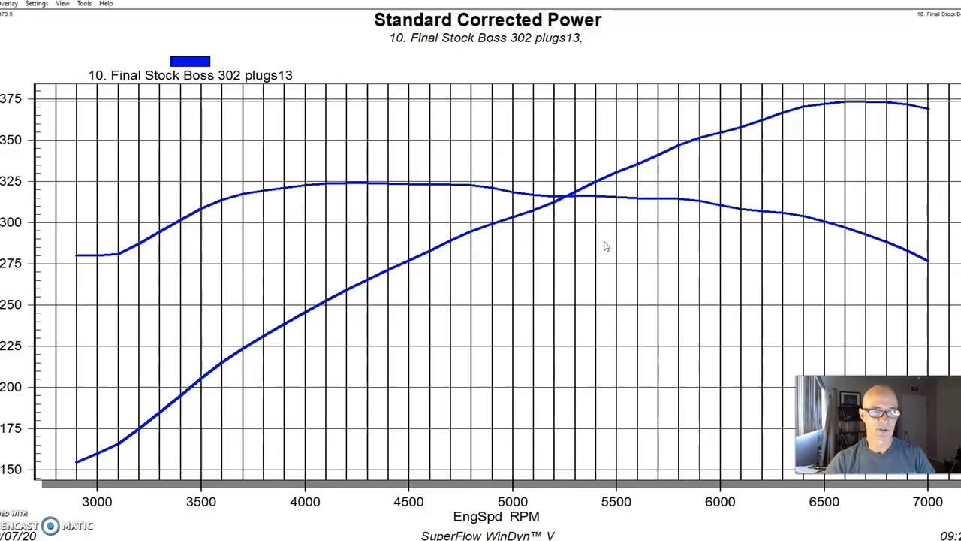
pyautogui.moveTo(864, 105)
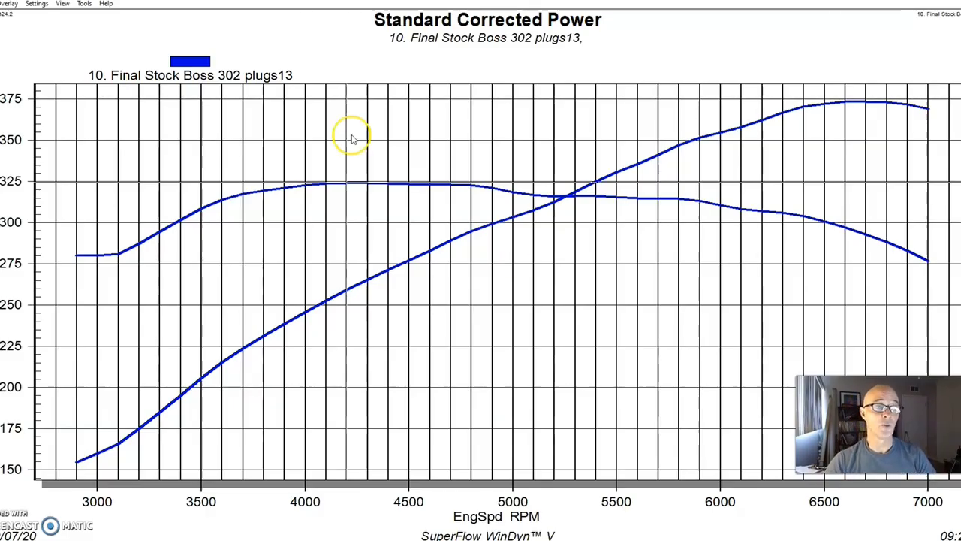
pyautogui.moveTo(8, 12)
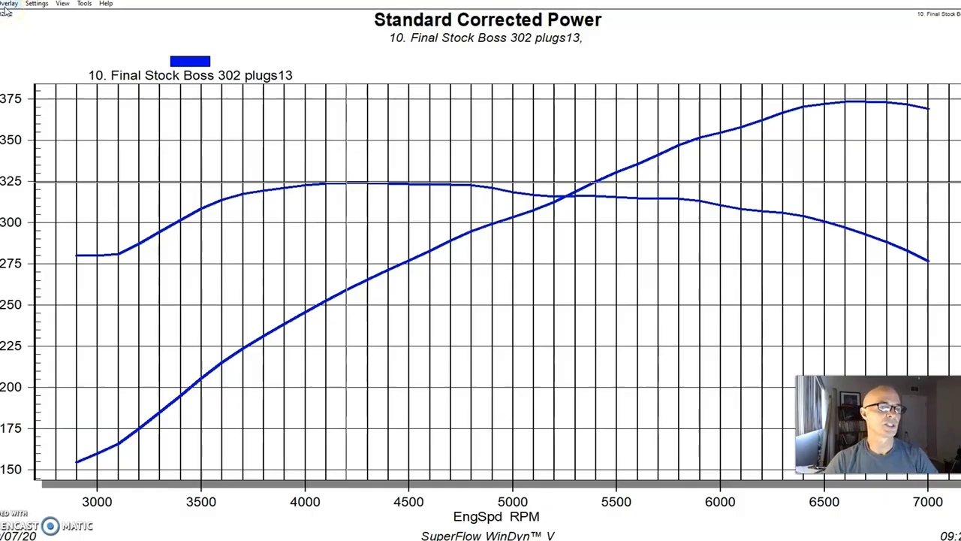
pyautogui.click(9, 3)
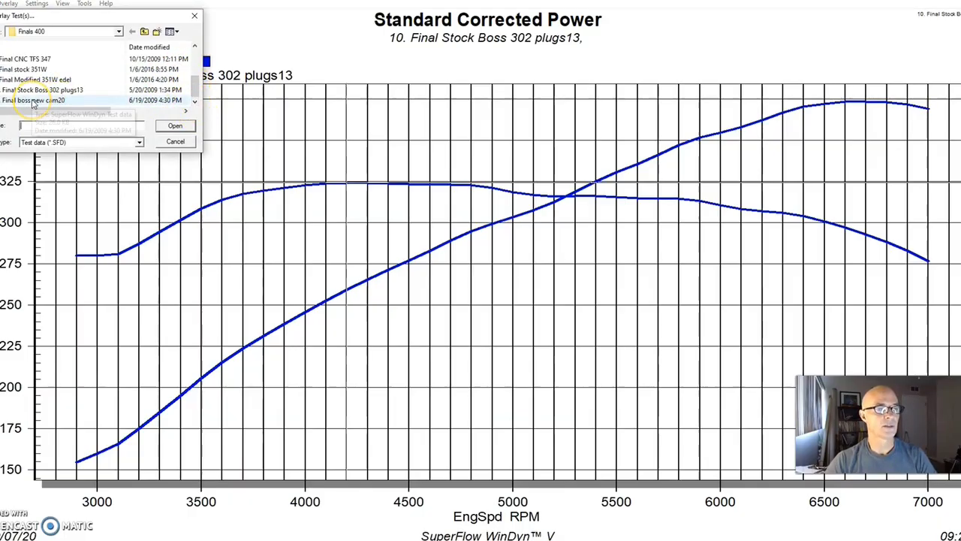
pyautogui.click(174, 126)
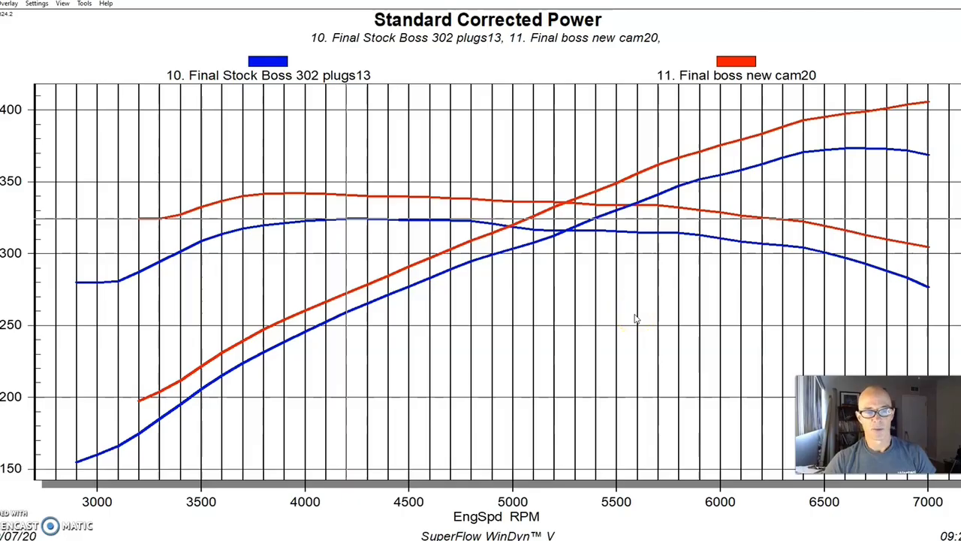
pyautogui.moveTo(397, 426)
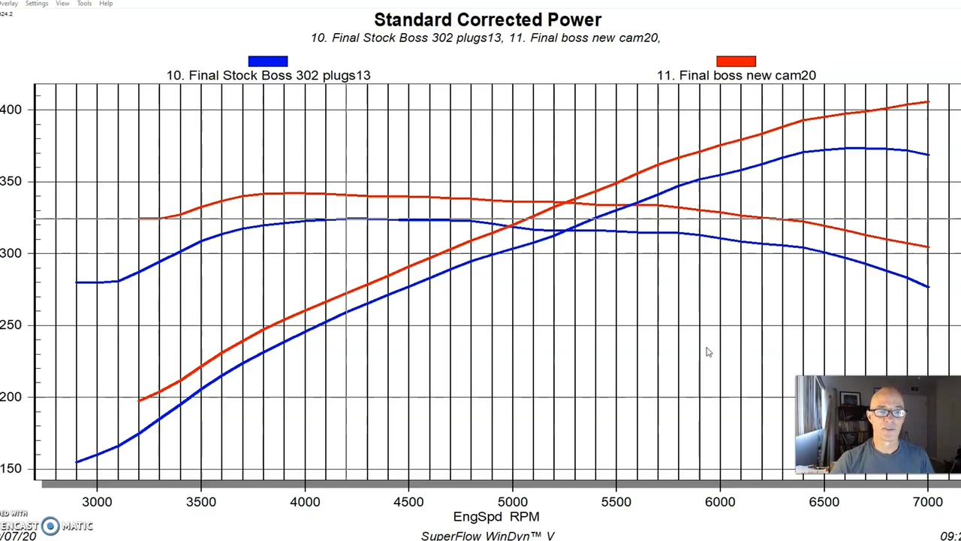
pyautogui.moveTo(928, 105)
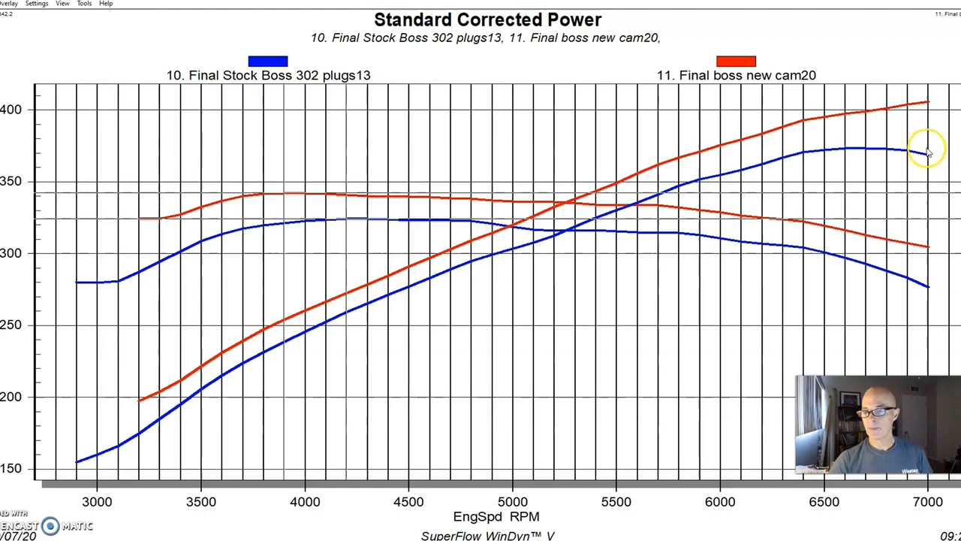
pyautogui.moveTo(928, 108)
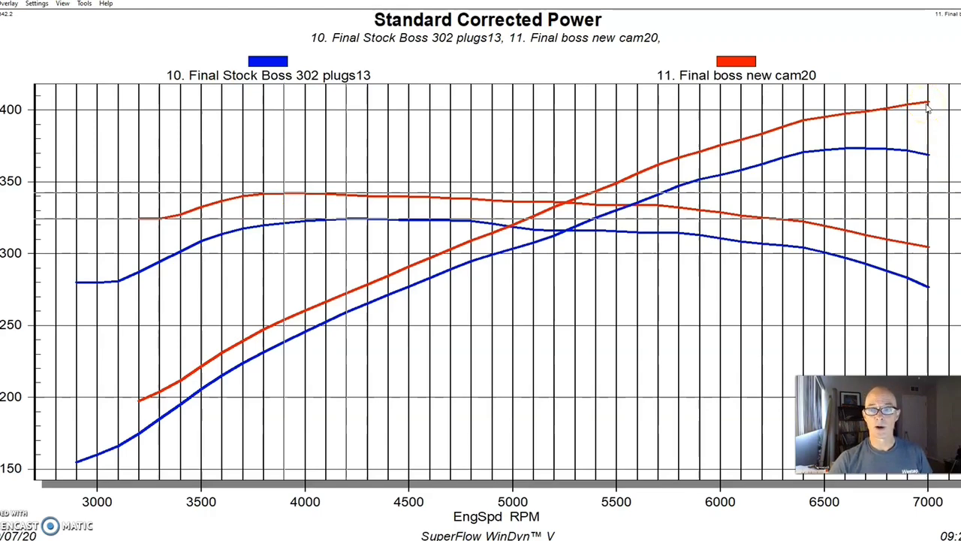